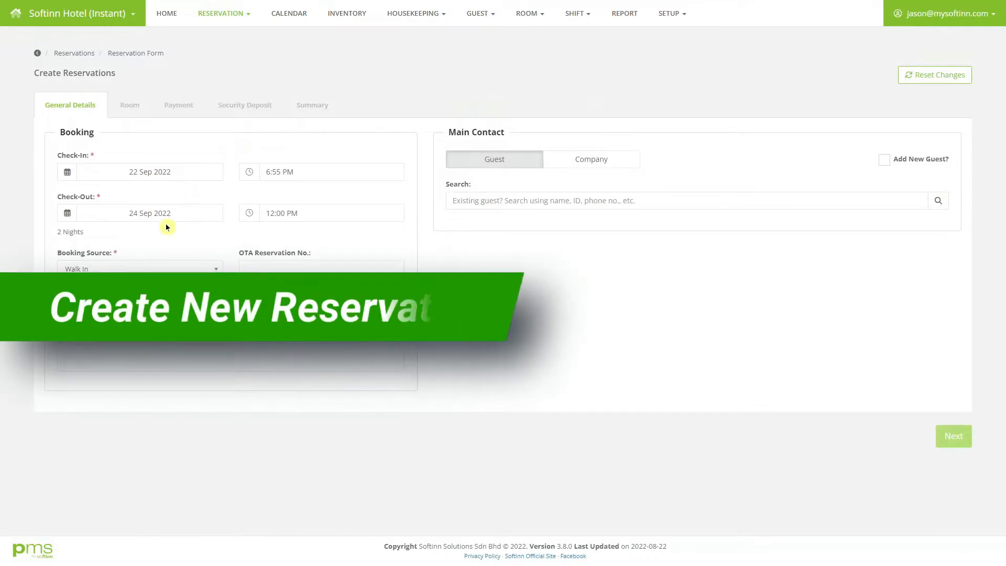
Set the booking source to Walk In and the room type to Villa Room
{"action": "left_click", "coordinate": [140, 268]}
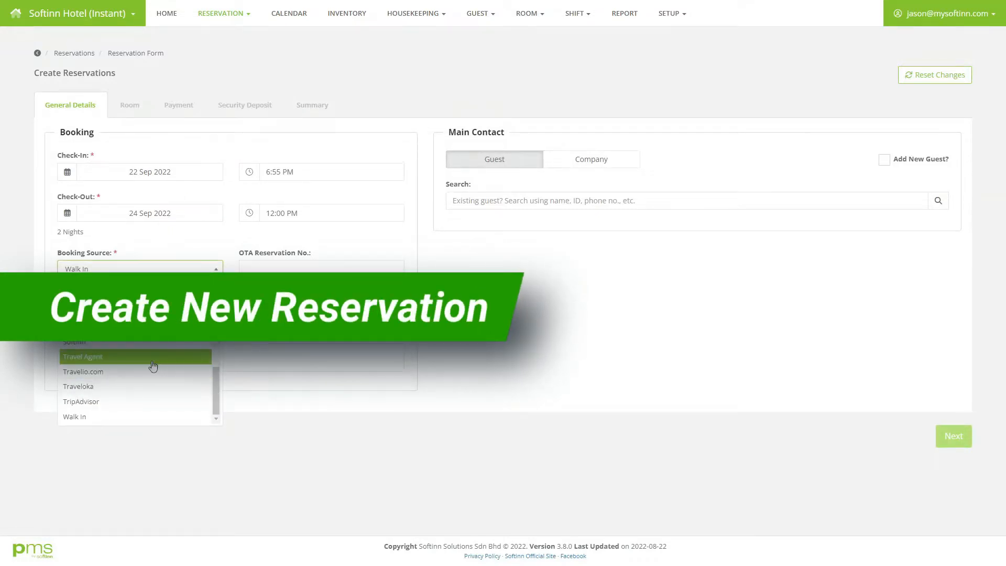
{"action": "left_click", "coordinate": [74, 416]}
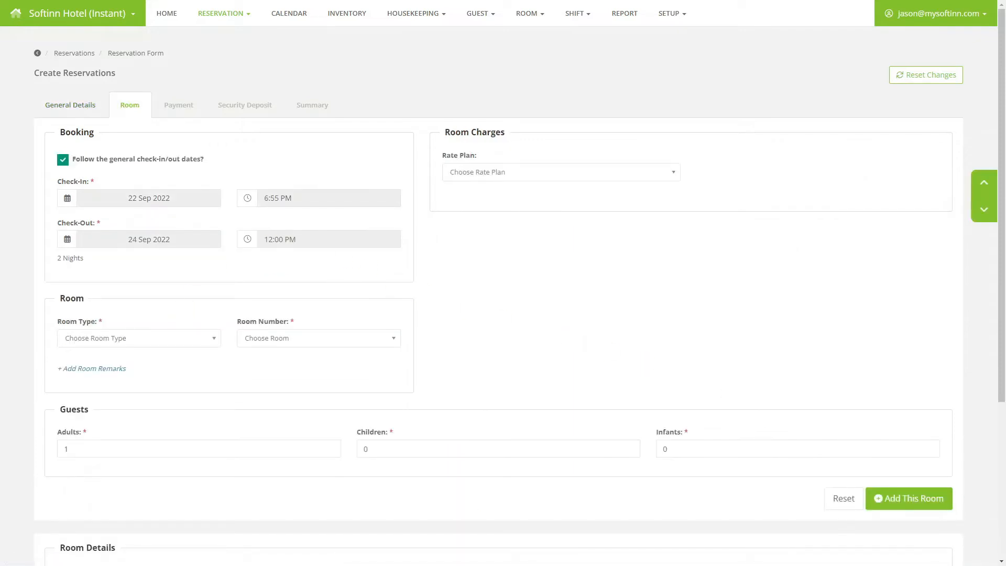
{"action": "left_click", "coordinate": [138, 338]}
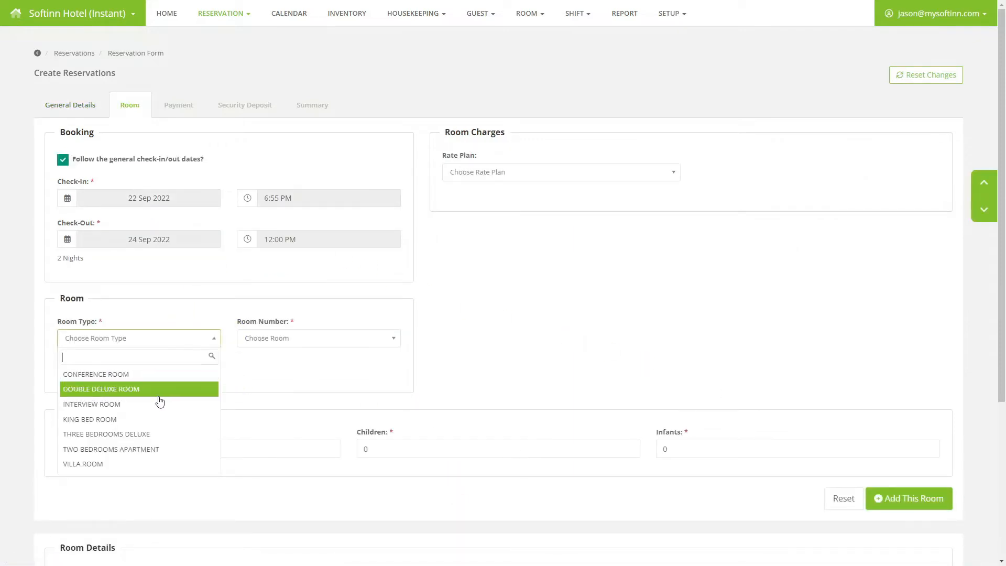
{"action": "left_click", "coordinate": [82, 463]}
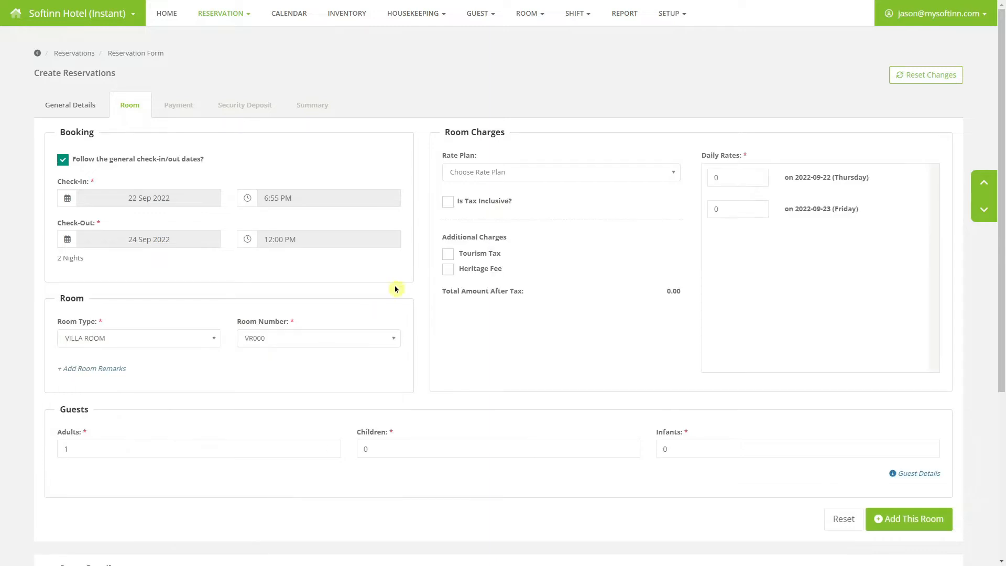
Add the room at tax-inclusive Best Available Rate, first night 100, with heritage fee
{"action": "left_click", "coordinate": [559, 172]}
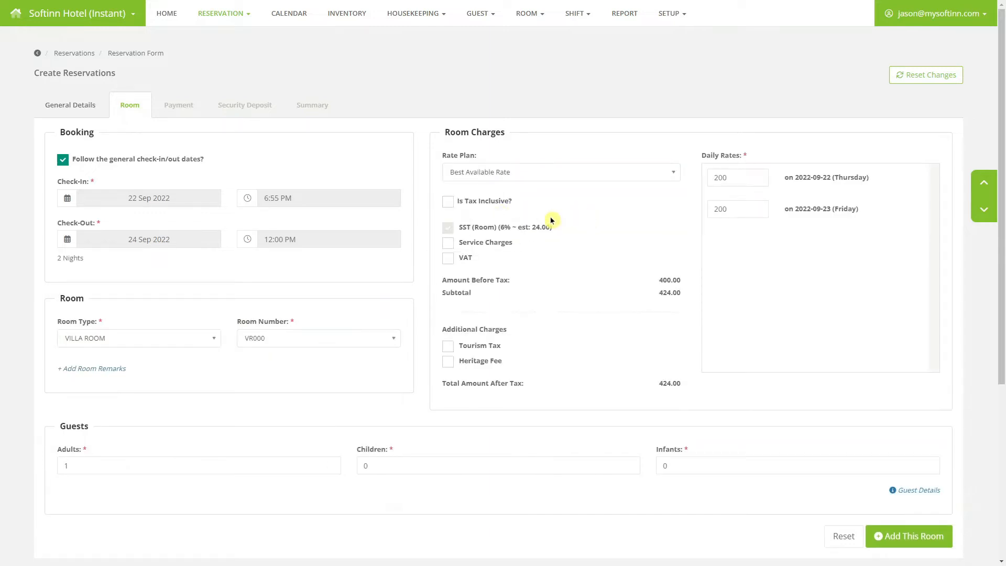
{"action": "left_click", "coordinate": [448, 200]}
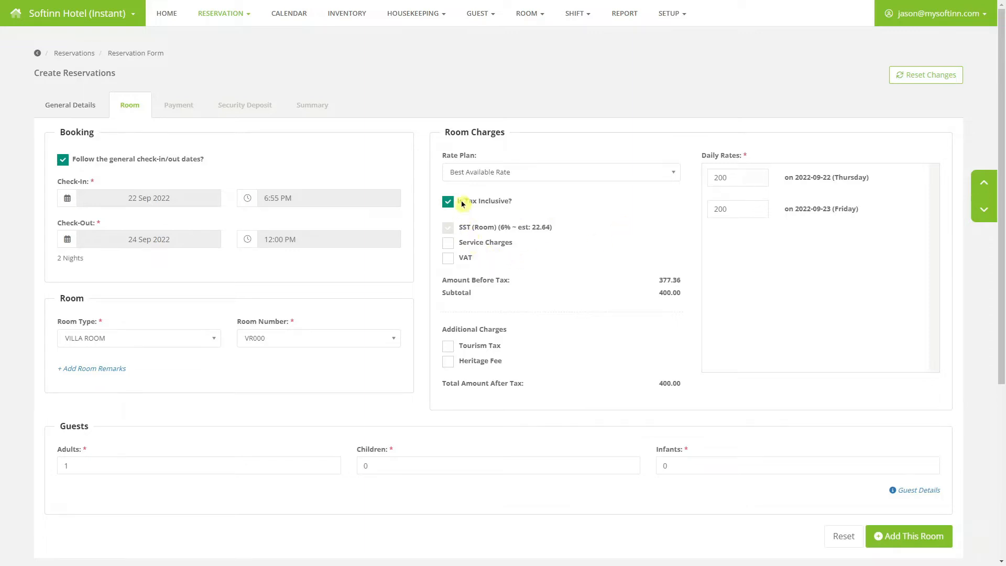
{"action": "left_click", "coordinate": [448, 257]}
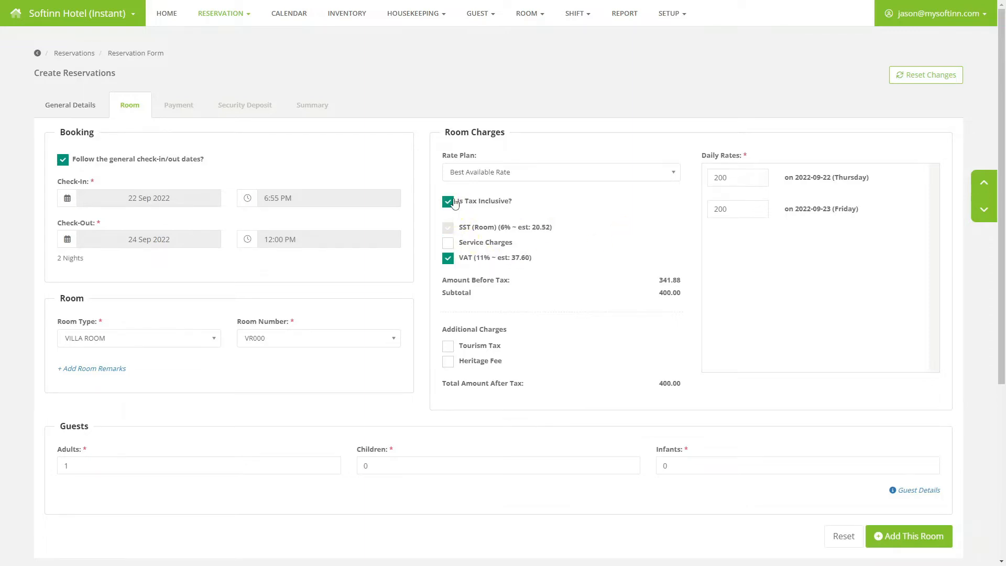
{"action": "left_click", "coordinate": [447, 257]}
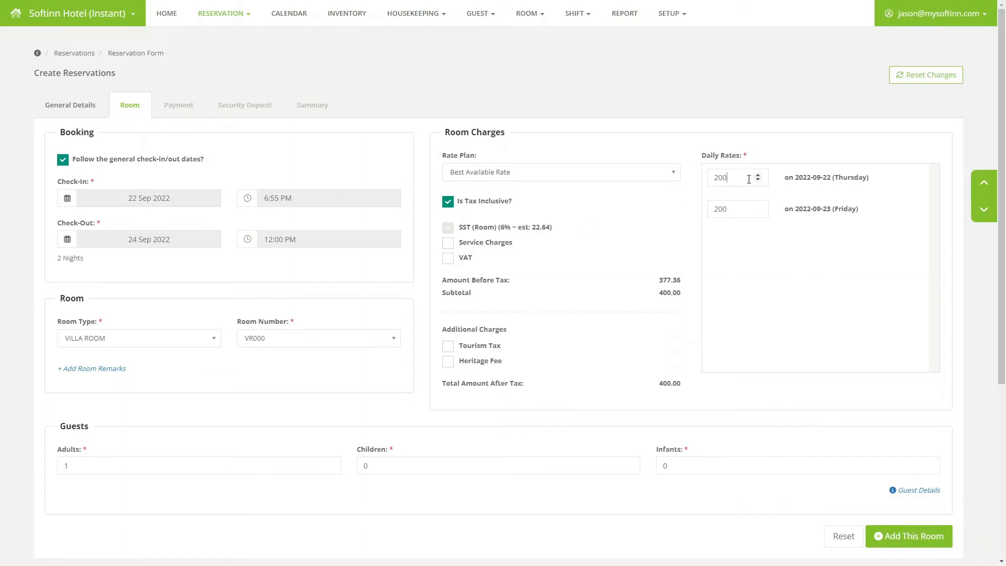
{"action": "type", "text": "100"}
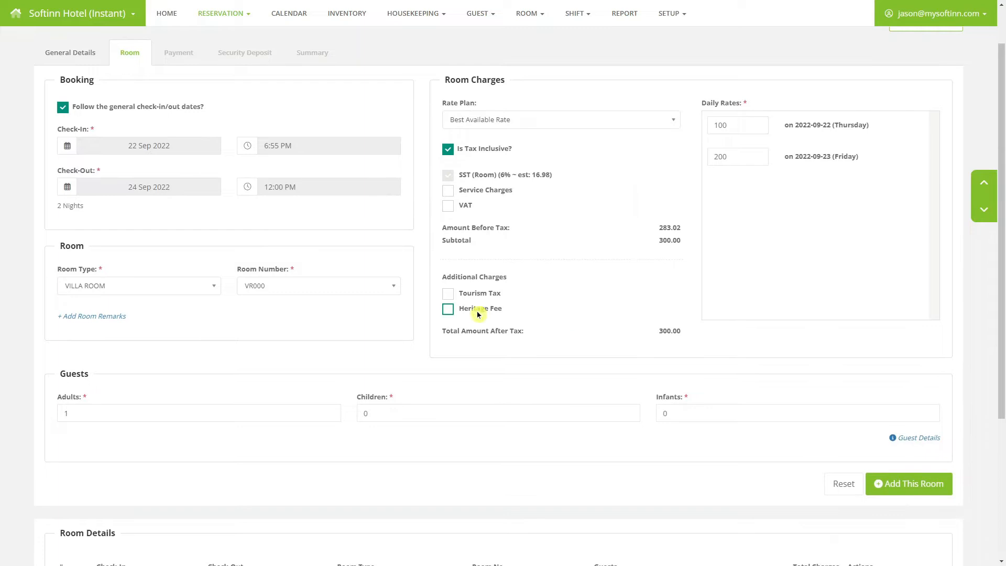
{"action": "left_click", "coordinate": [447, 309]}
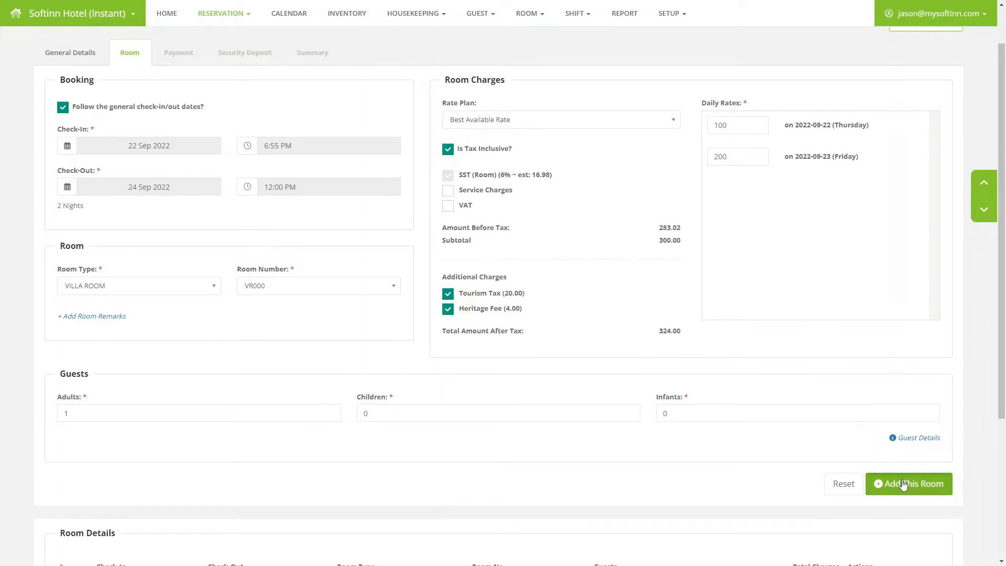
{"action": "left_click", "coordinate": [908, 483]}
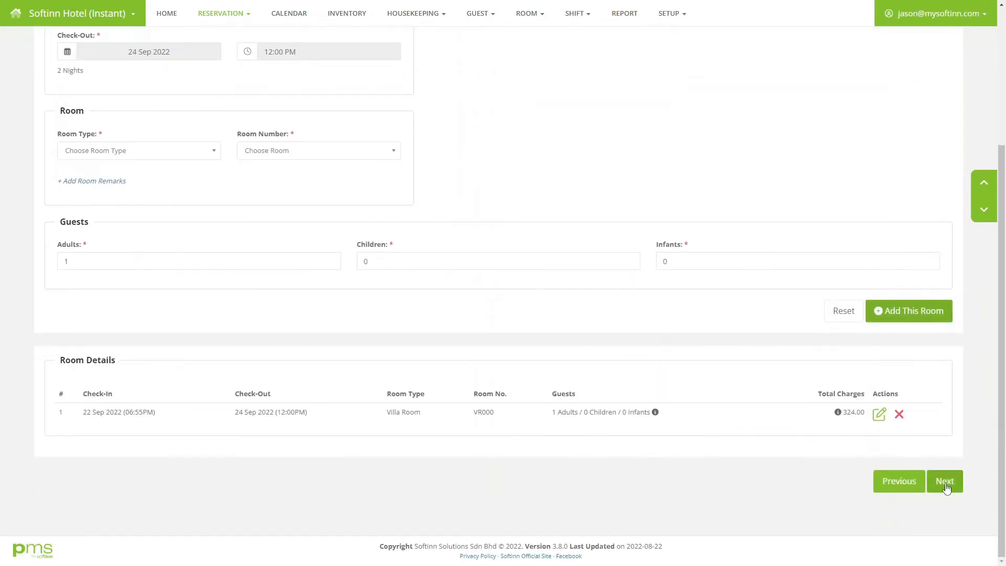
Save the walk-in reservation from the Summary and confirm the success message
{"action": "left_click", "coordinate": [944, 480]}
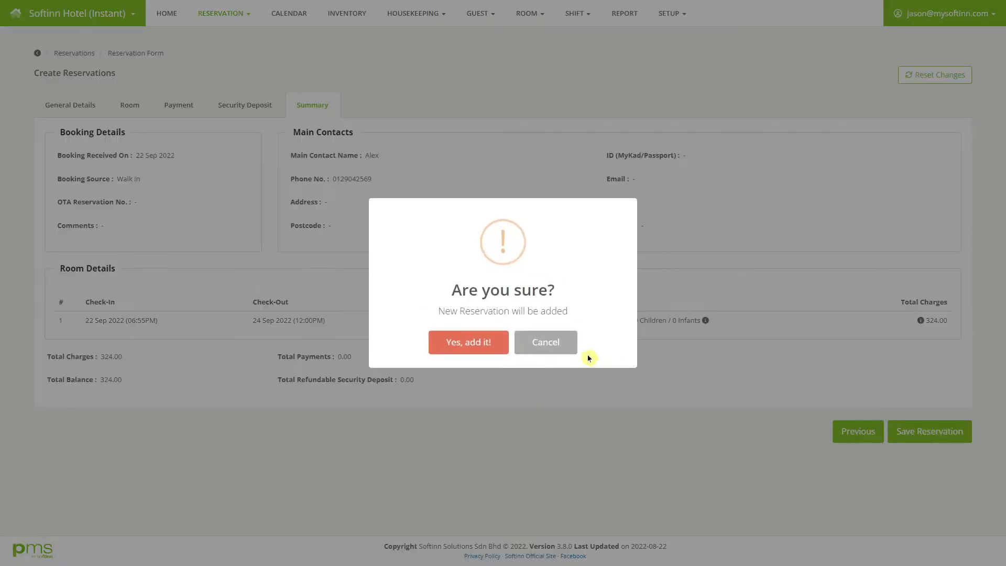
{"action": "left_click", "coordinate": [468, 341]}
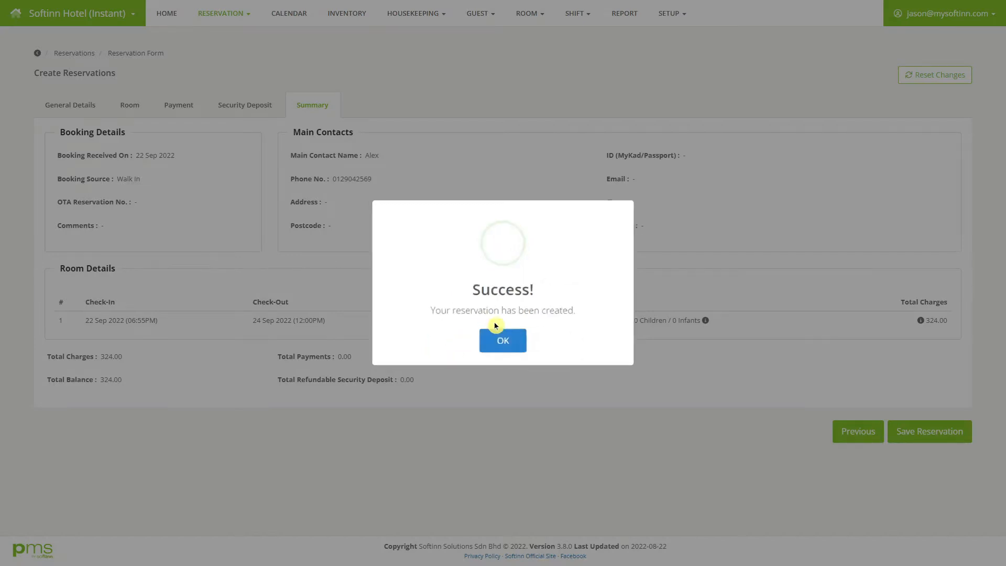
{"action": "left_click", "coordinate": [502, 340]}
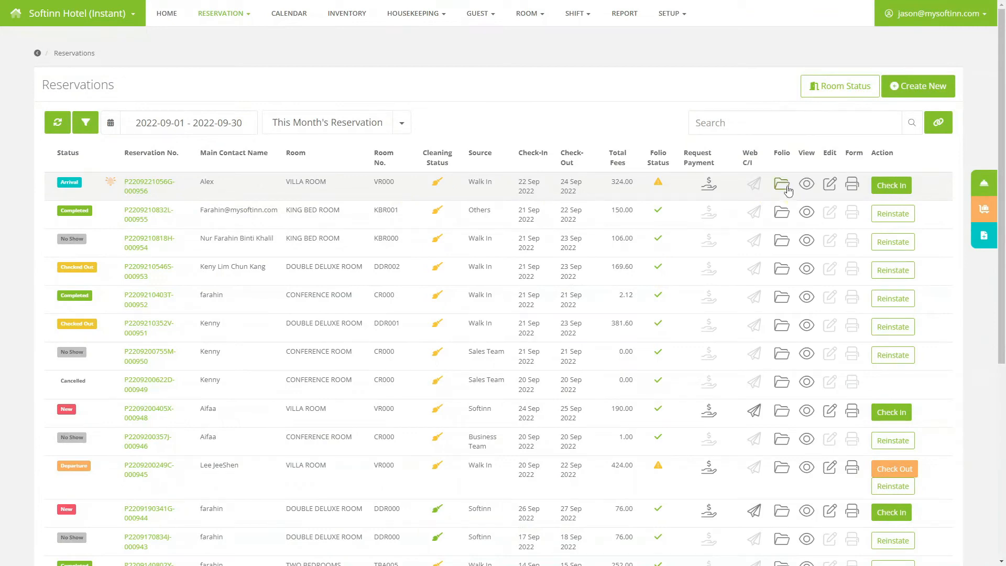
Add a 324 Cash payment on the Villa Room reservation's folio
{"action": "left_click", "coordinate": [780, 185]}
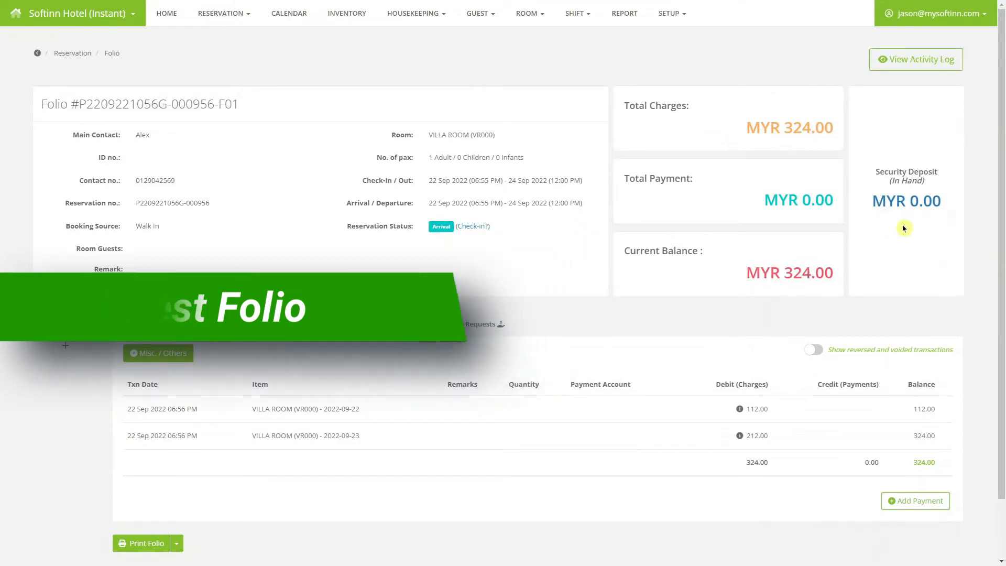
{"action": "scroll", "scroll_direction": "down", "scroll_amount": 3}
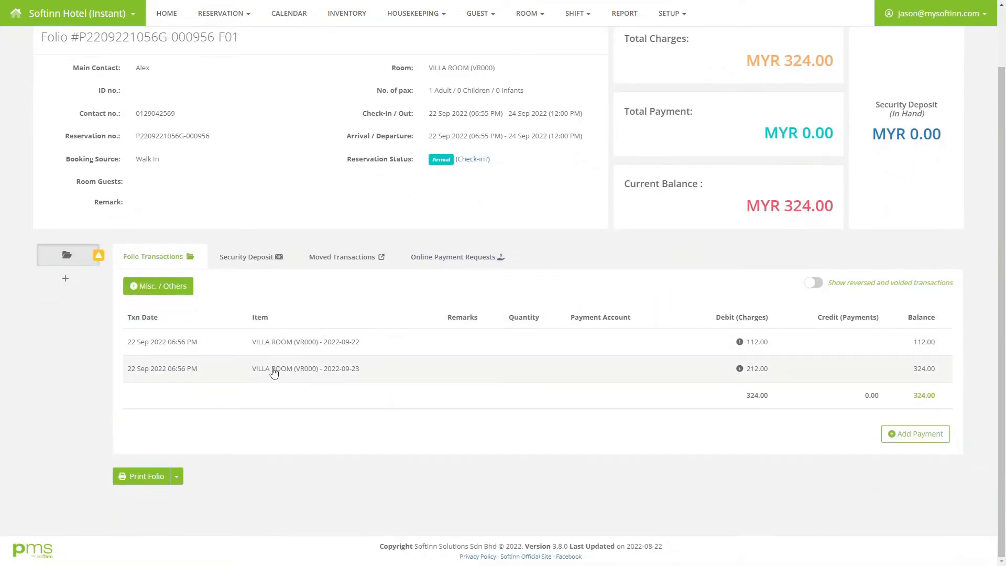
{"action": "mouse_move", "coordinate": [914, 434]}
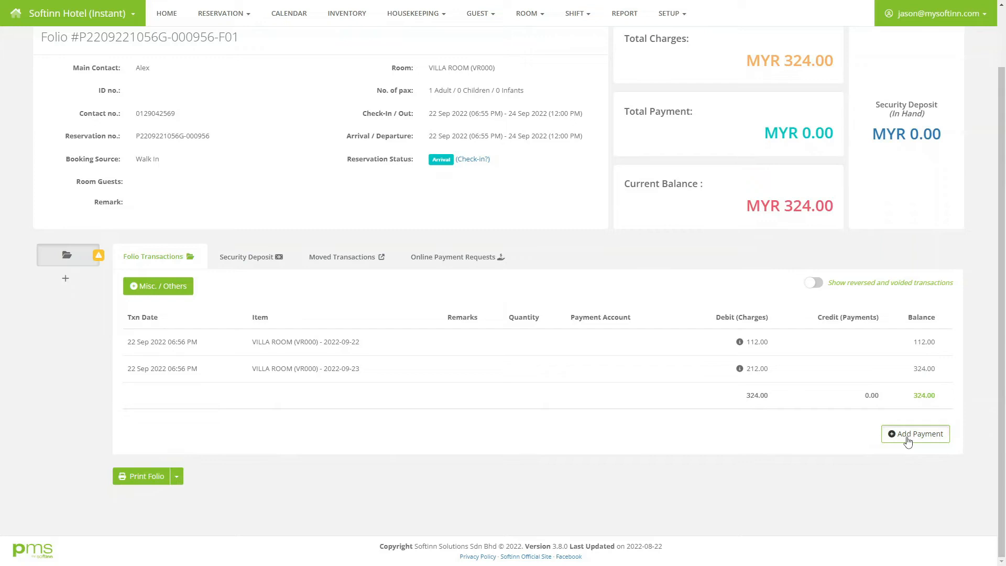
{"action": "left_click", "coordinate": [914, 434]}
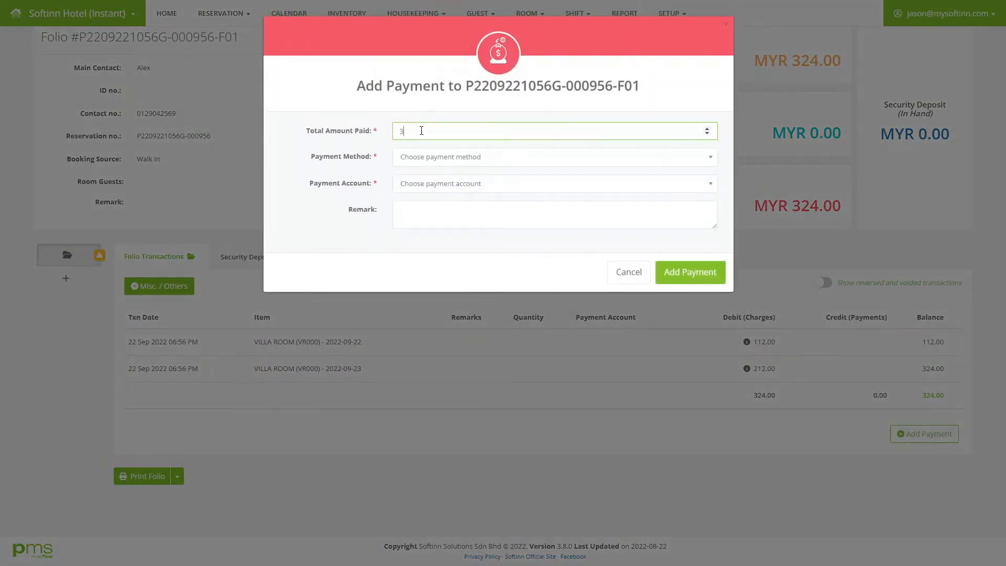
{"action": "left_click", "coordinate": [552, 157]}
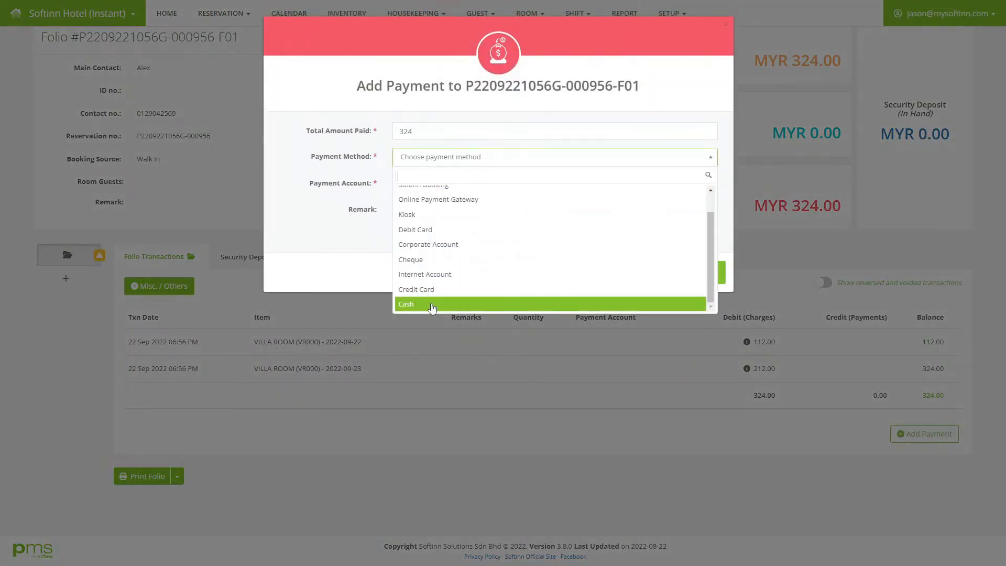
{"action": "left_click", "coordinate": [407, 303]}
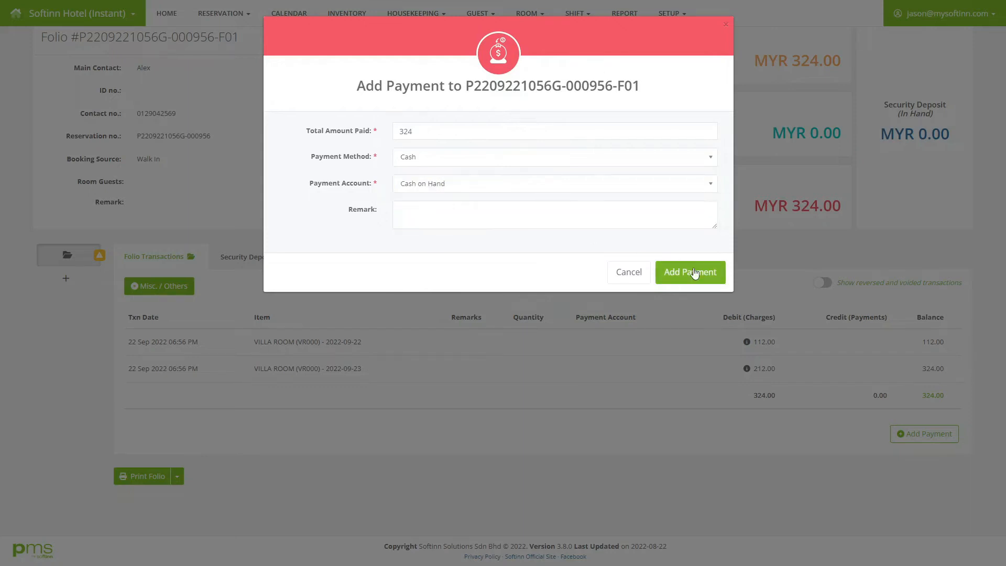
{"action": "left_click", "coordinate": [689, 272]}
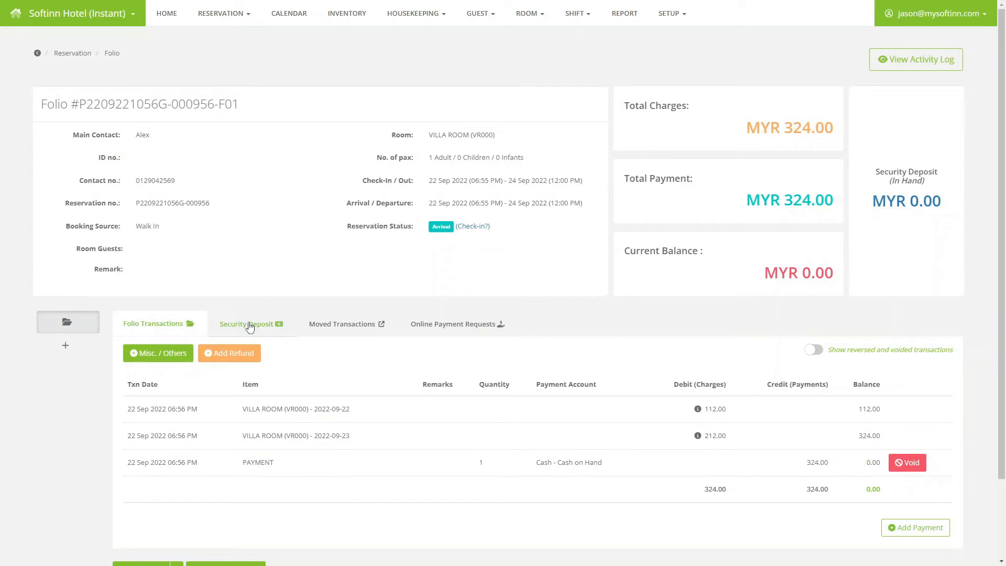
Collect a 50 cash security deposit and return to Folio Transactions
{"action": "left_click", "coordinate": [247, 323]}
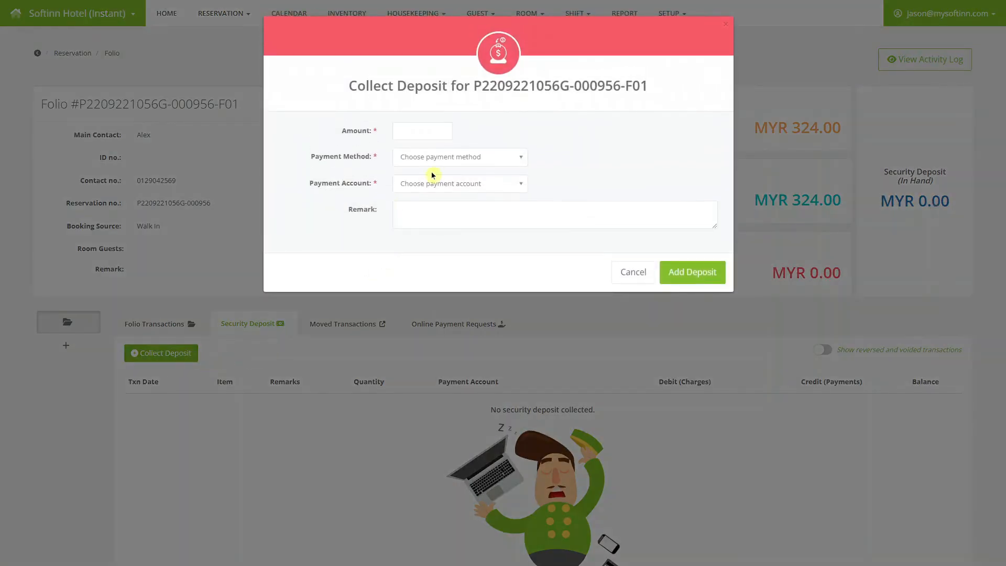
{"action": "left_click", "coordinate": [459, 157]}
{"action": "type", "text": "50"}
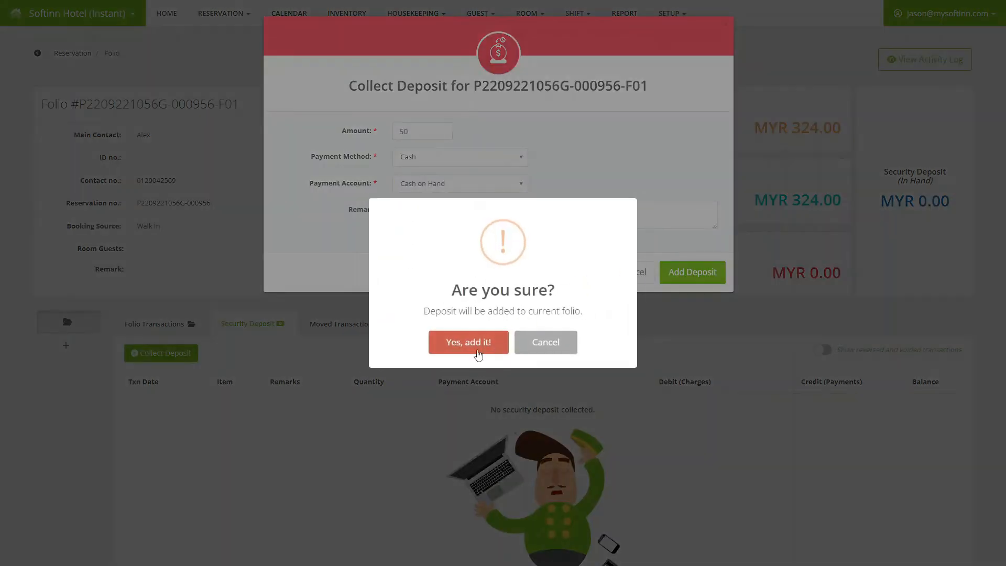
{"action": "left_click", "coordinate": [468, 342]}
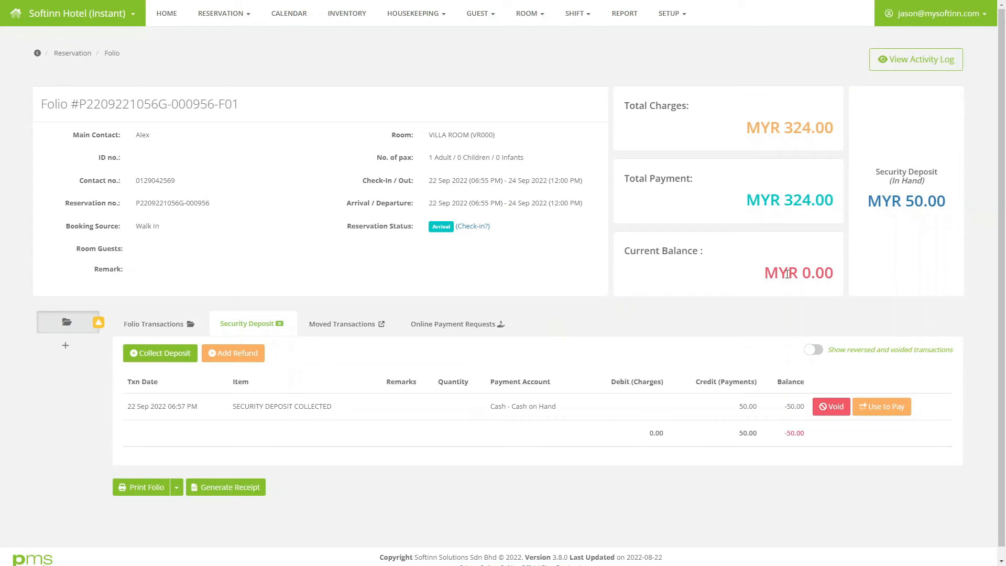
{"action": "left_click", "coordinate": [154, 323]}
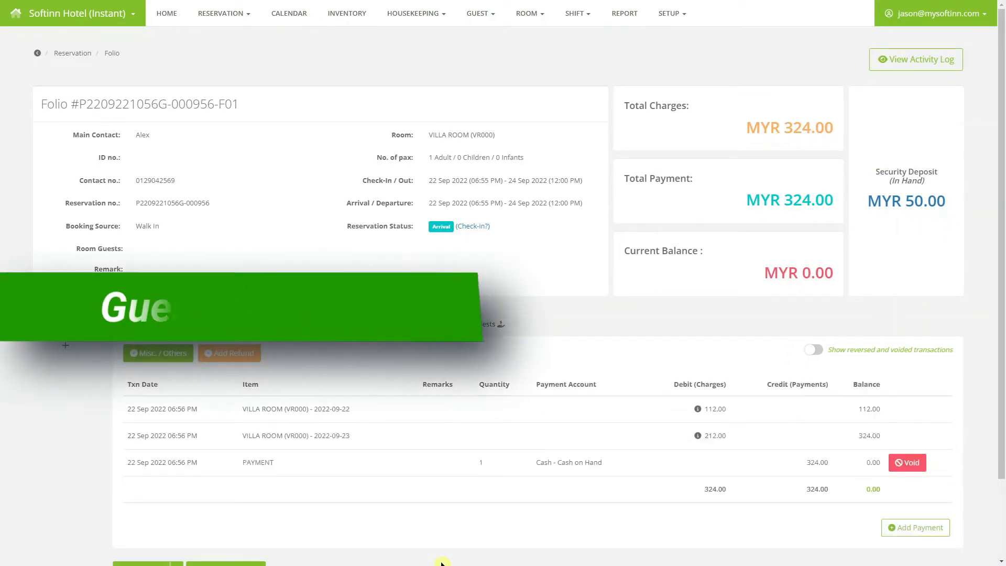
Review Alex's paid VR000 arrival on the Guest Arrival page
{"action": "left_click", "coordinate": [476, 12]}
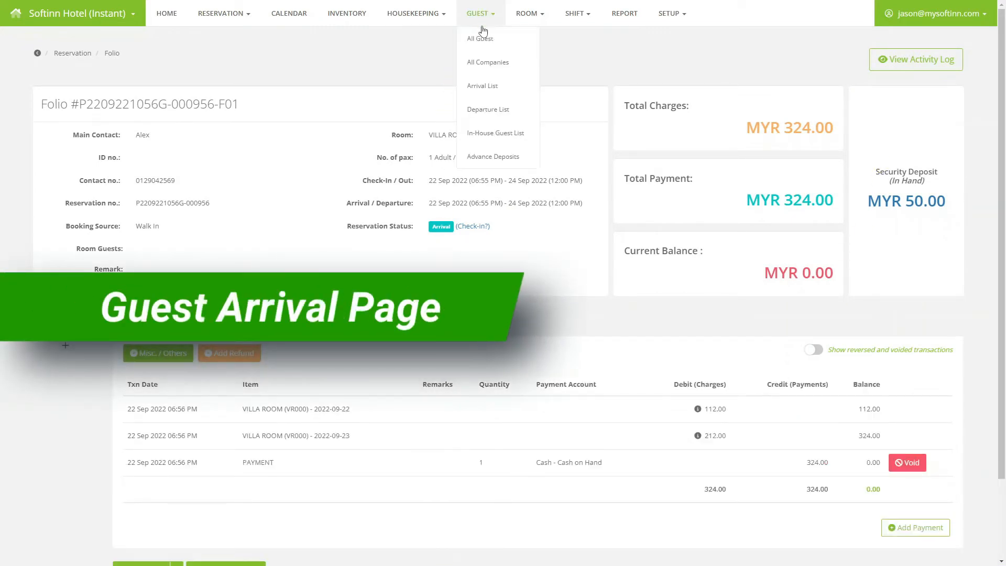
{"action": "left_click", "coordinate": [482, 85]}
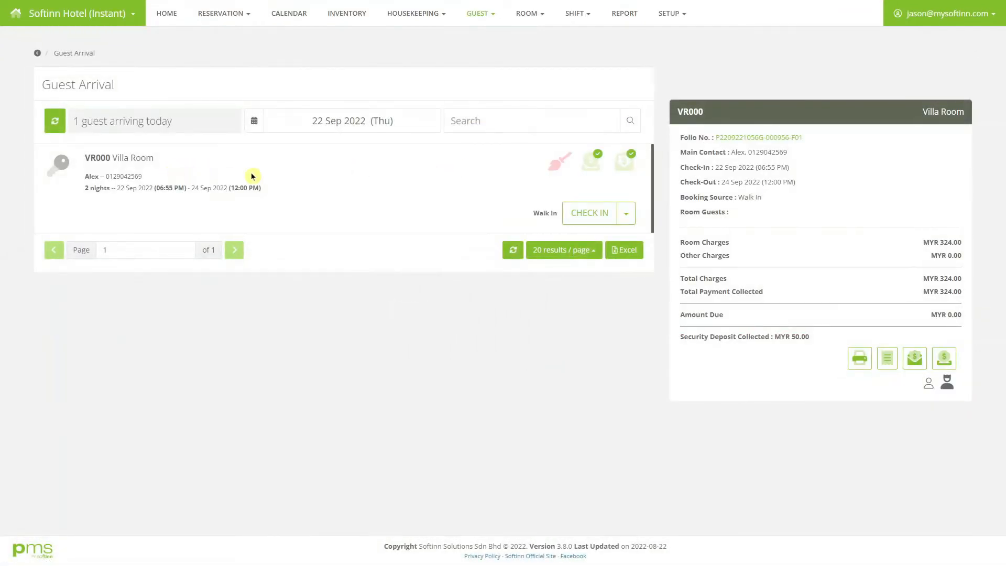
{"action": "mouse_move", "coordinate": [650, 169]}
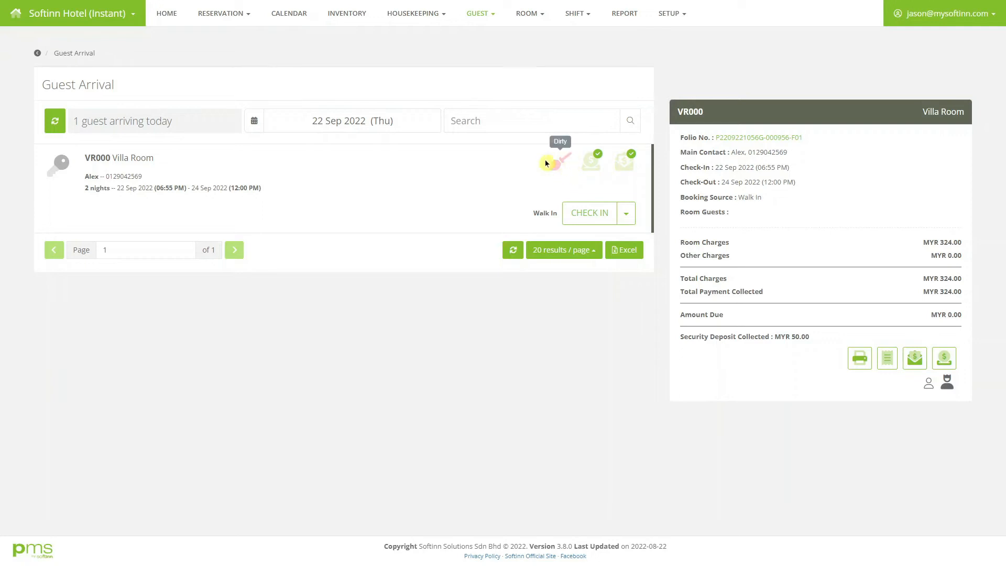
{"action": "mouse_move", "coordinate": [561, 172]}
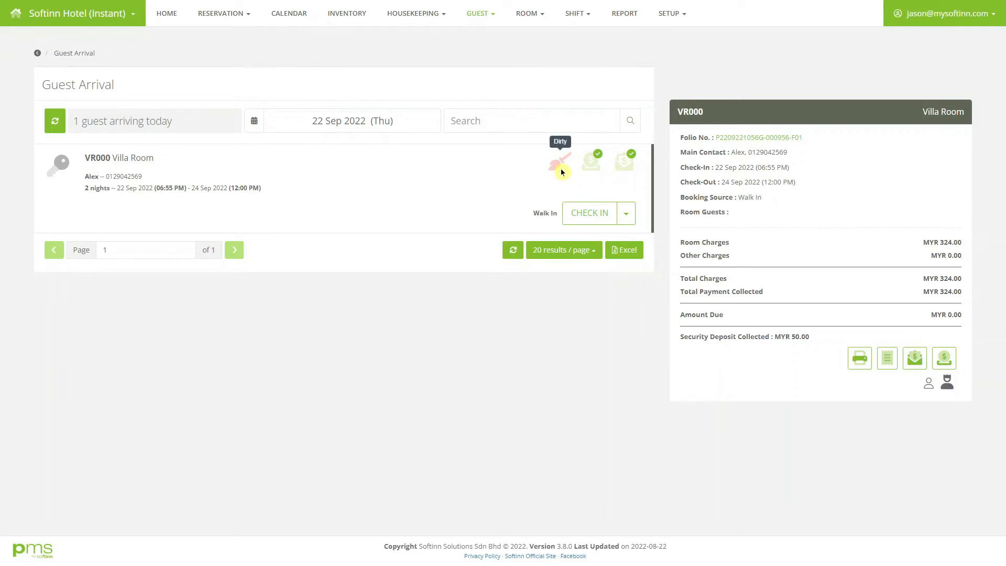
{"action": "mouse_move", "coordinate": [812, 368]}
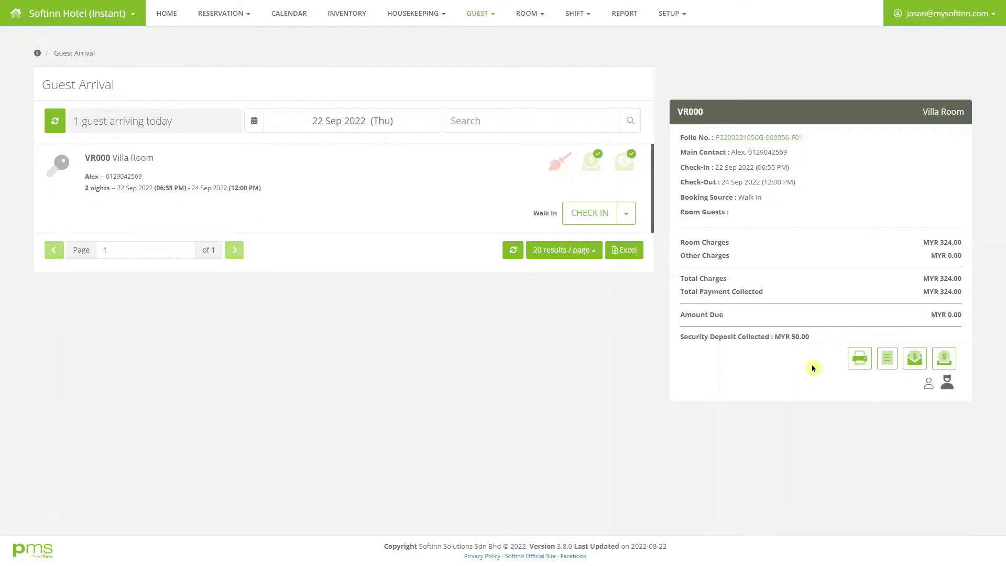
{"action": "mouse_move", "coordinate": [914, 358]}
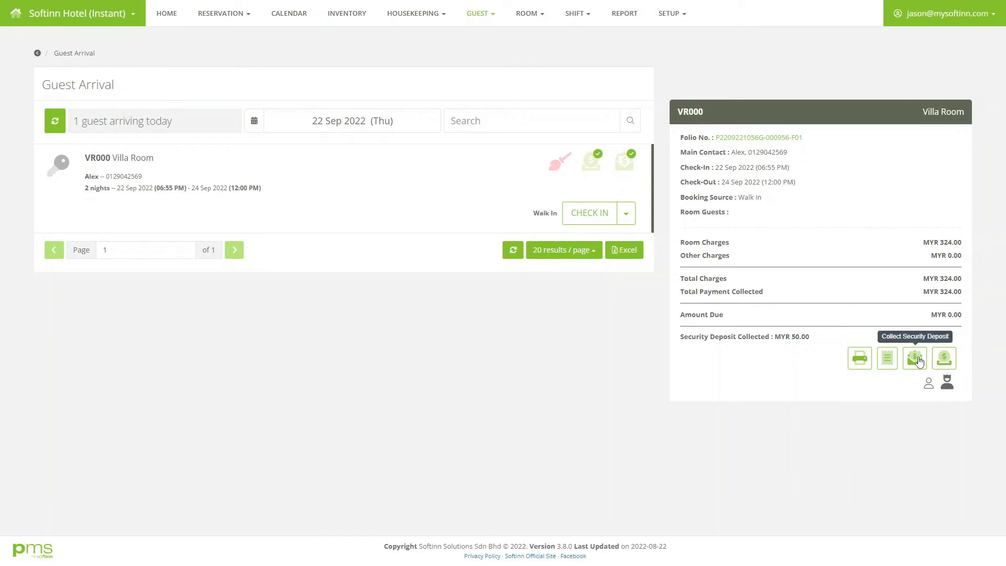
{"action": "left_click", "coordinate": [527, 12]}
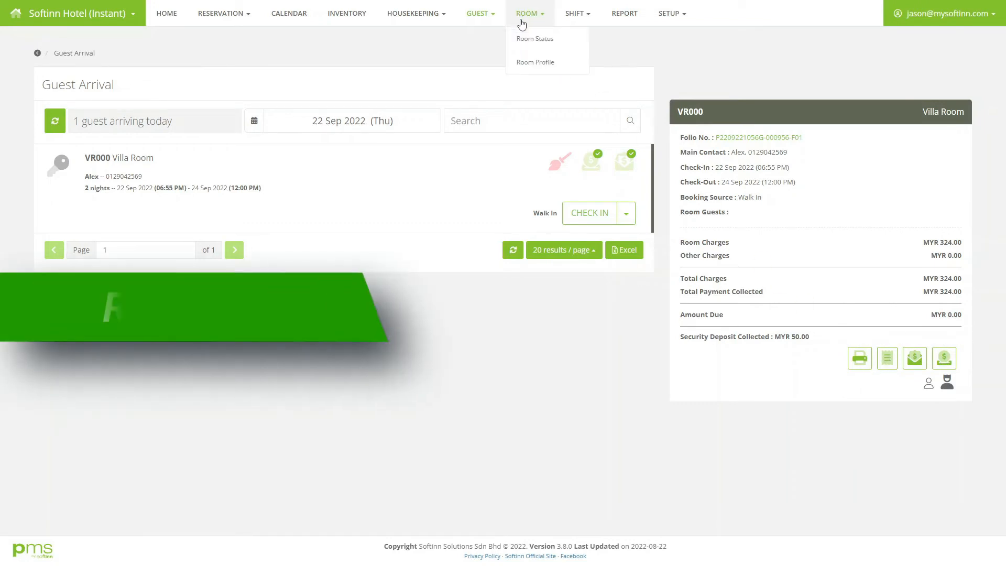
Mark room VR000 clean from the Room Status overview
{"action": "left_click", "coordinate": [534, 39]}
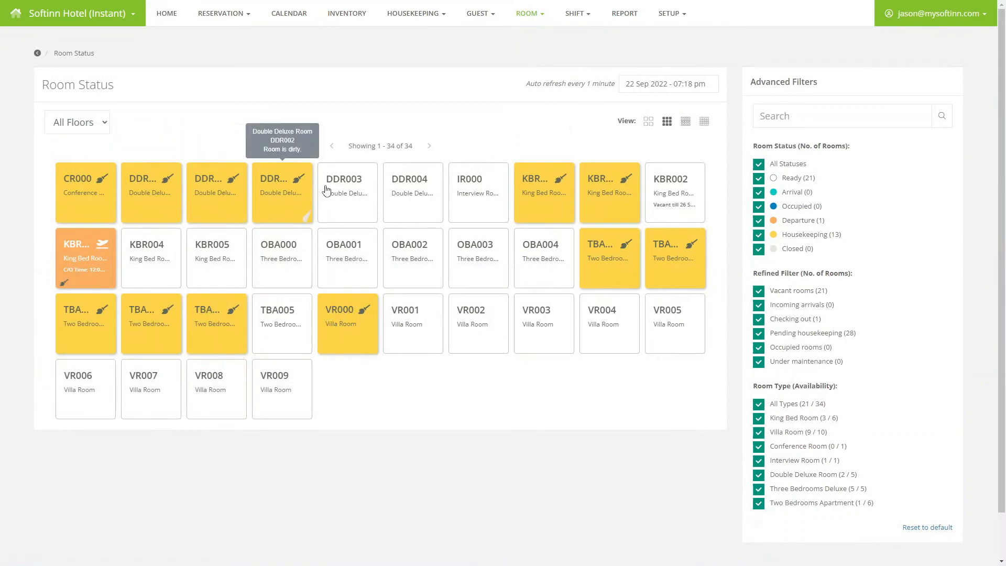
{"action": "mouse_move", "coordinate": [360, 337]}
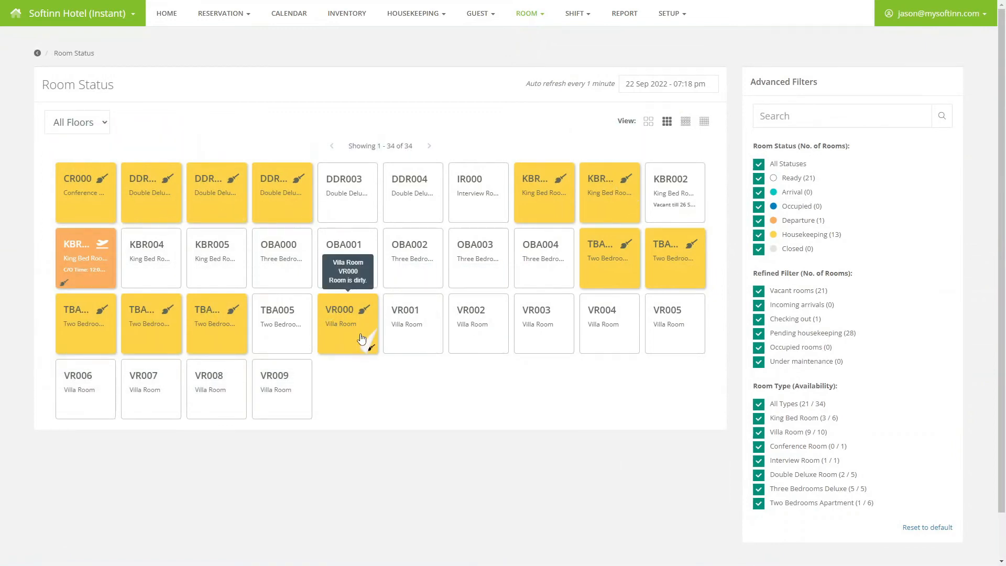
{"action": "left_click", "coordinate": [347, 323]}
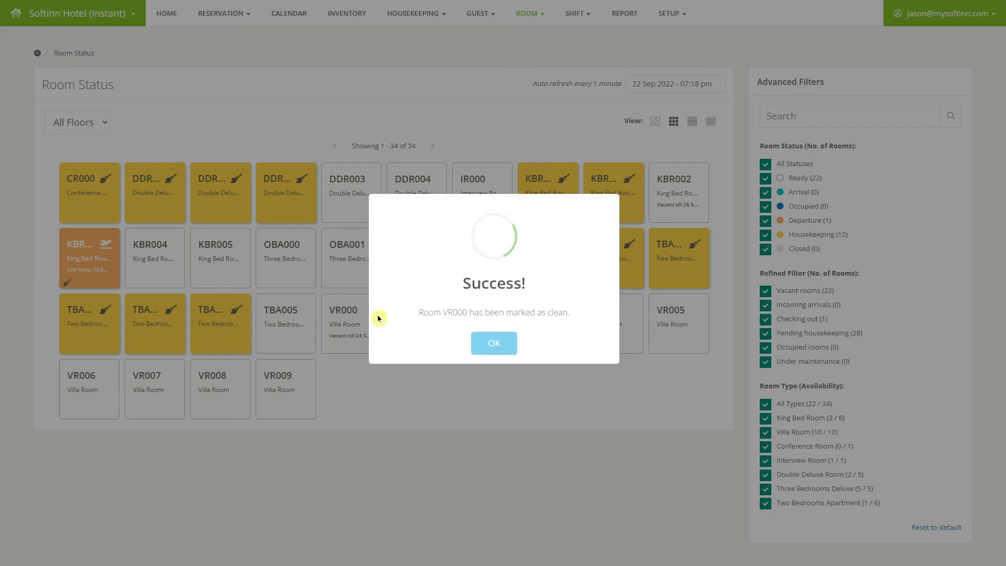
{"action": "left_click", "coordinate": [493, 343]}
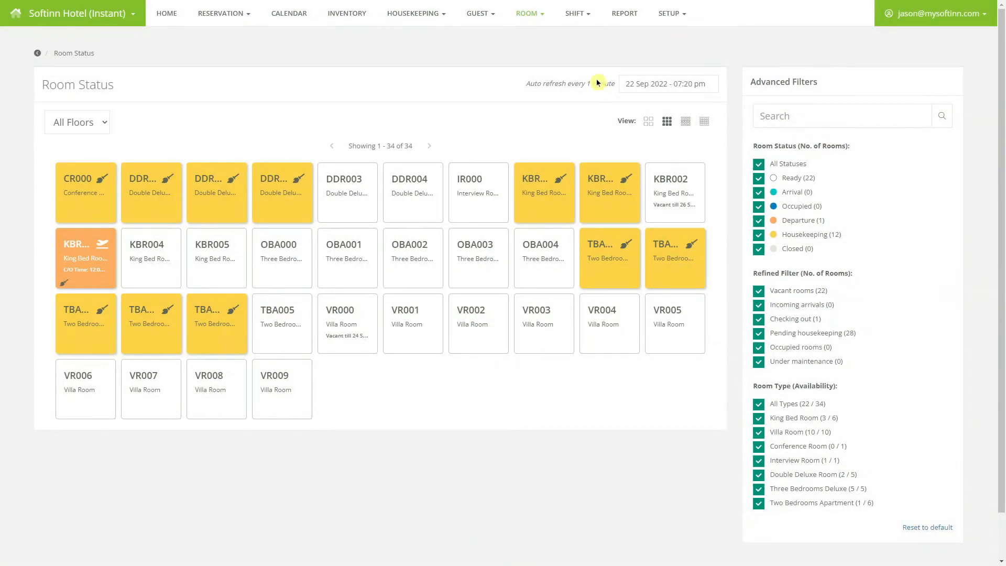
{"action": "left_click", "coordinate": [623, 12]}
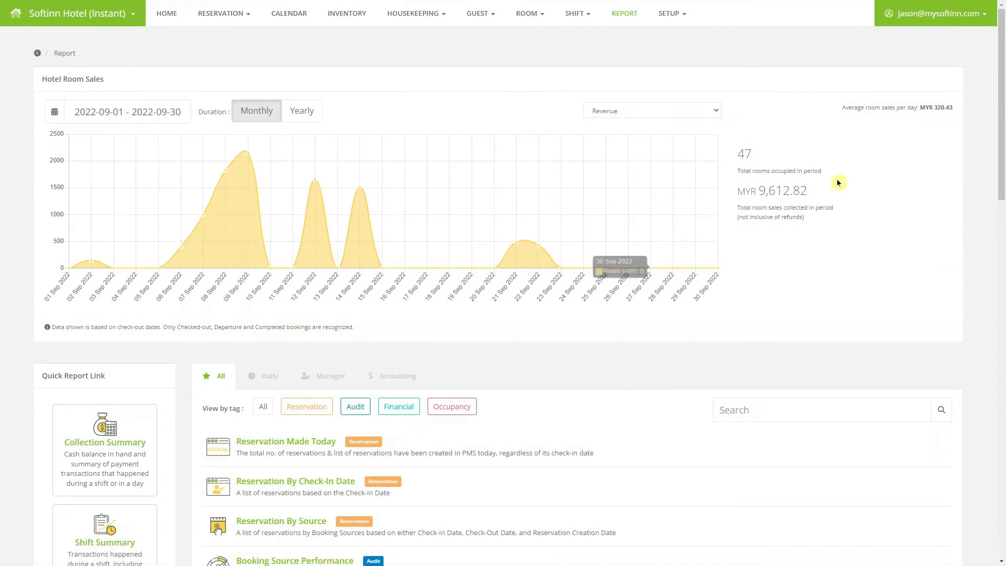
Open the Audit Summary report for 22 Sep 2022 and scroll through its sections
{"action": "scroll", "scroll_direction": "down", "scroll_amount": 3}
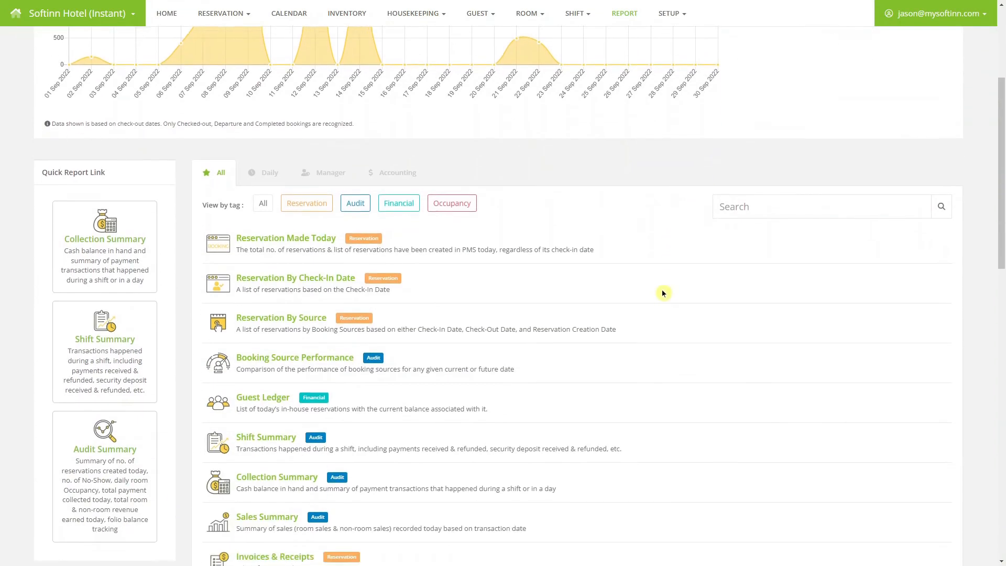
{"action": "scroll", "scroll_direction": "down", "scroll_amount": 3}
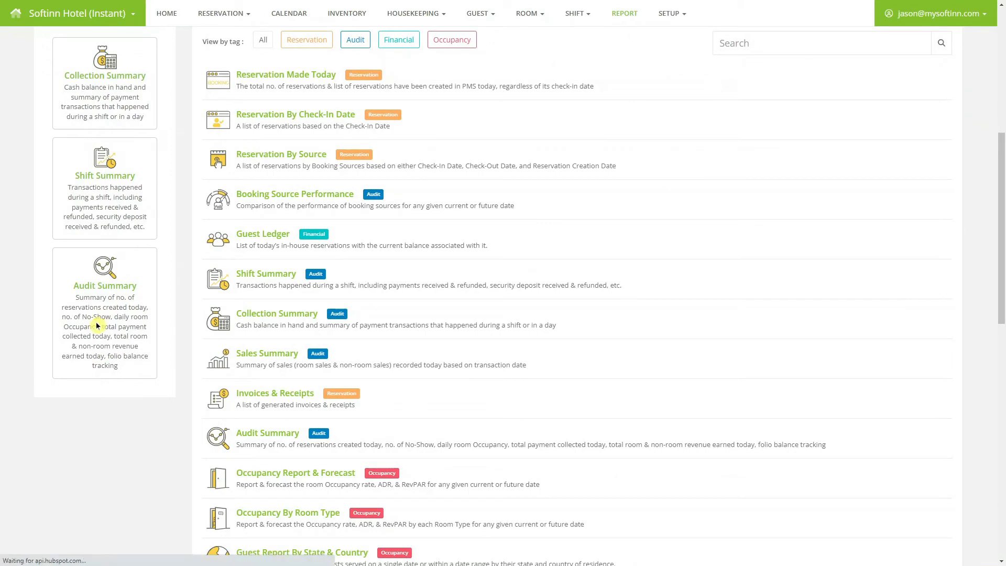
{"action": "left_click", "coordinate": [105, 286]}
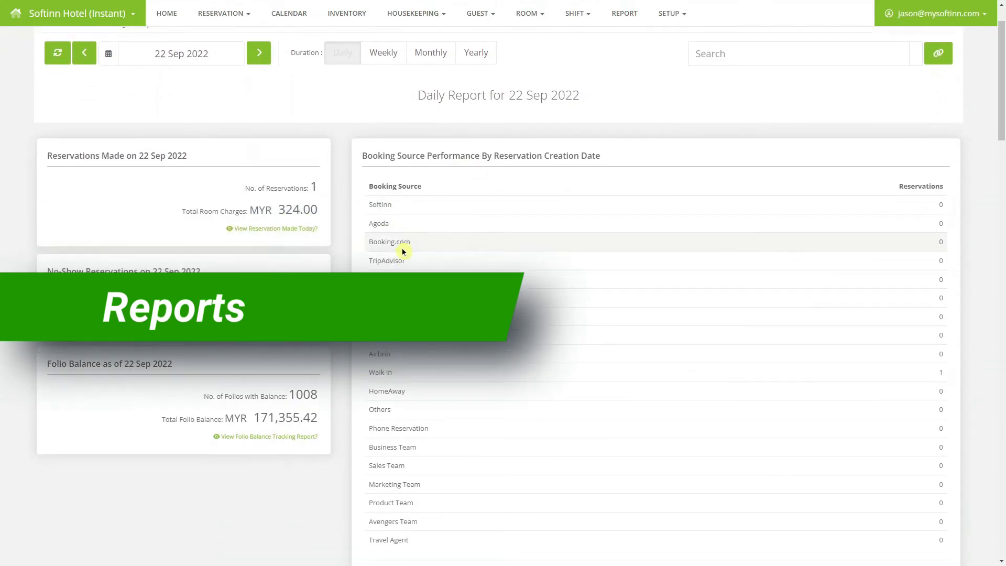
{"action": "scroll", "scroll_direction": "down", "scroll_amount": 3}
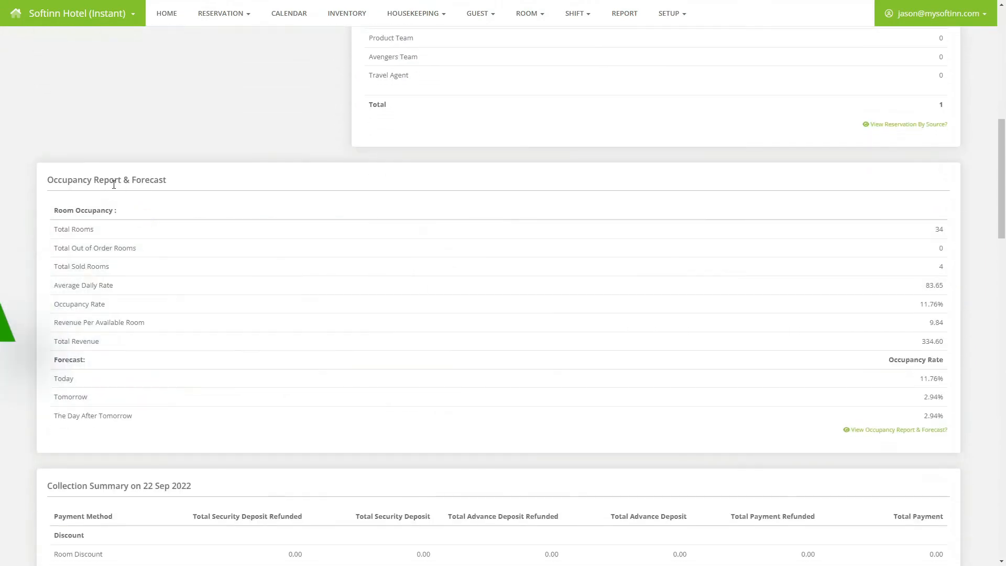
{"action": "scroll", "scroll_direction": "down", "scroll_amount": 3}
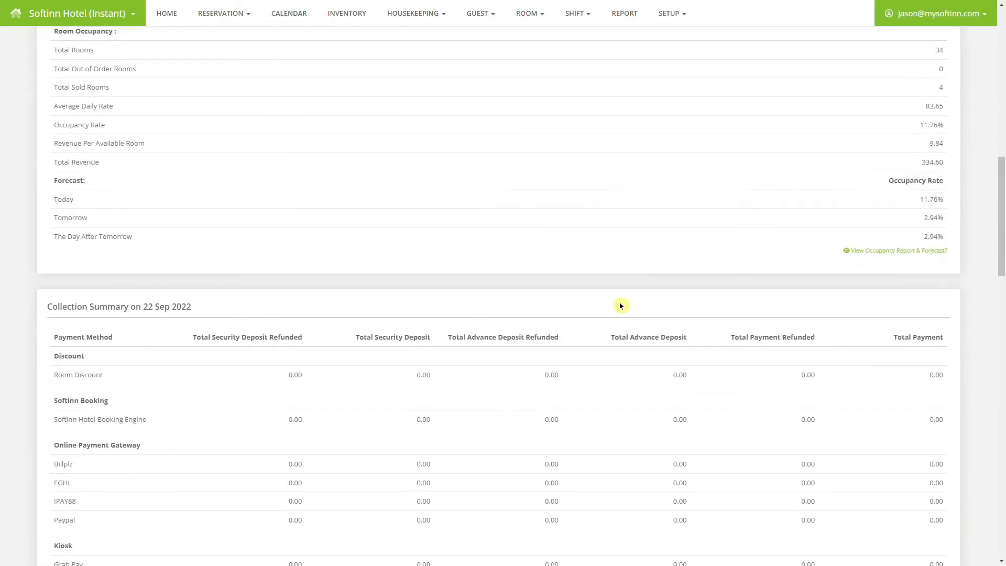
{"action": "scroll", "scroll_direction": "down", "scroll_amount": 3}
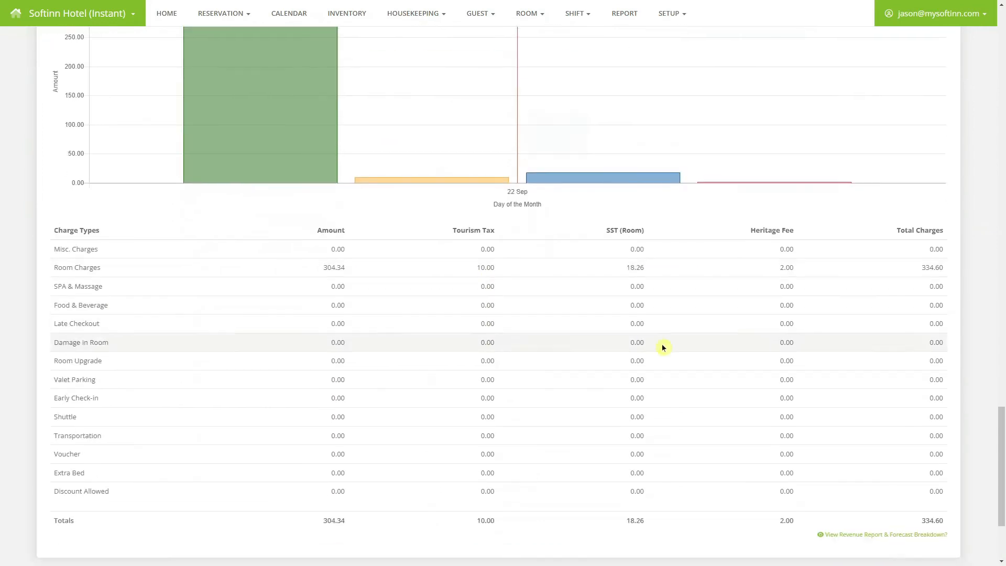
{"action": "scroll", "scroll_direction": "down", "scroll_amount": 3}
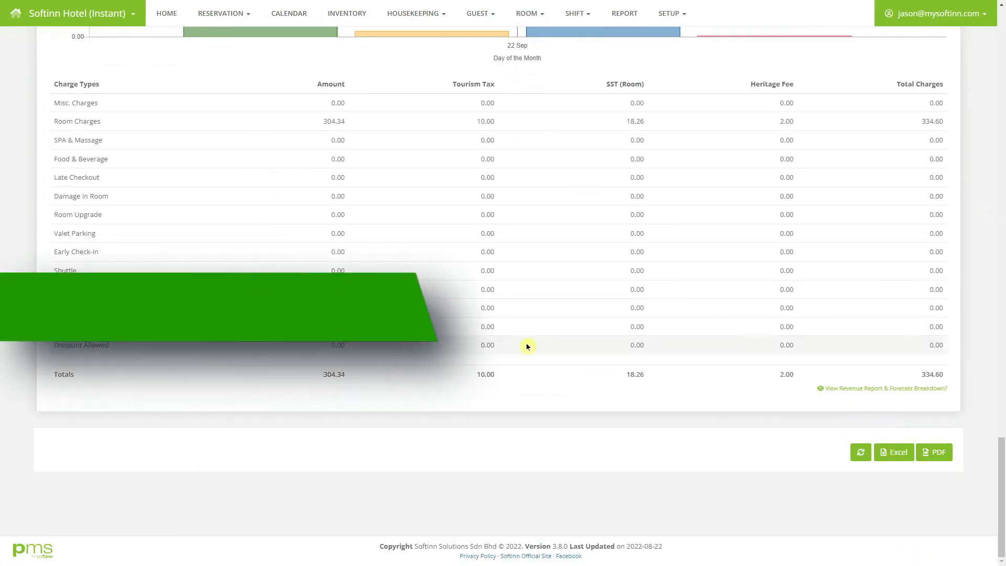
{"action": "left_click", "coordinate": [346, 13]}
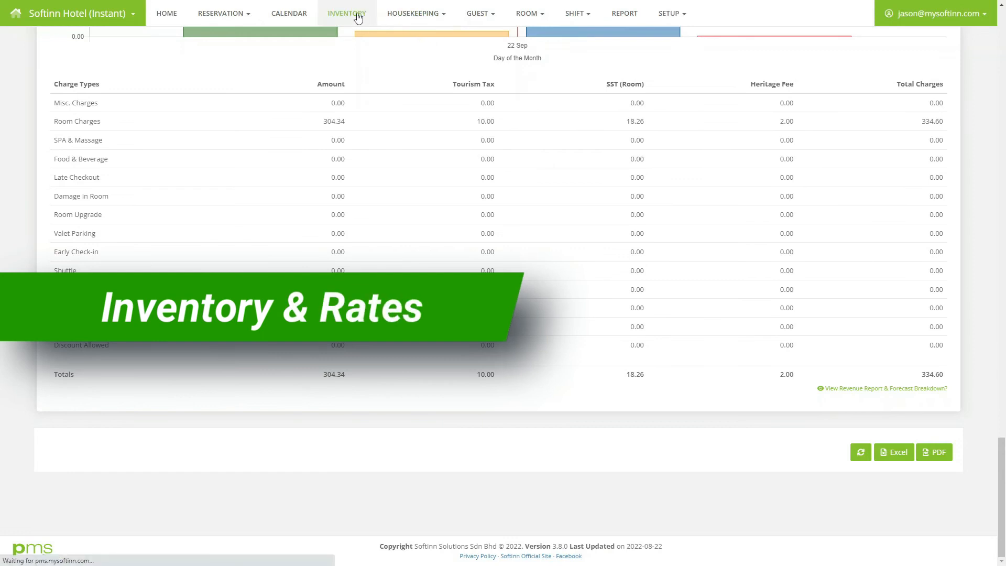
Open the Inventory grid and scroll down to the Villa Room rates
{"action": "left_click", "coordinate": [346, 13]}
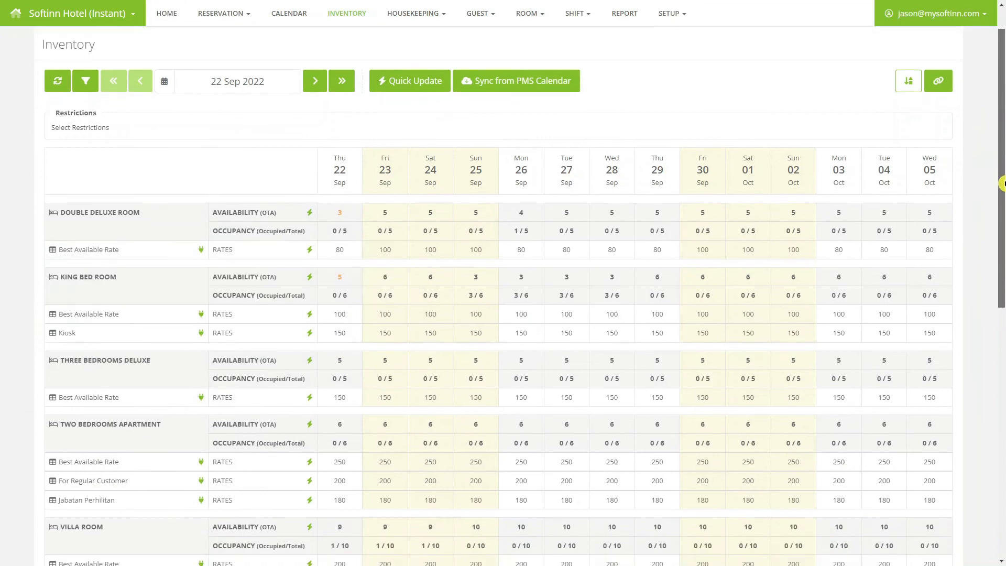
{"action": "scroll", "scroll_direction": "down", "scroll_amount": 3}
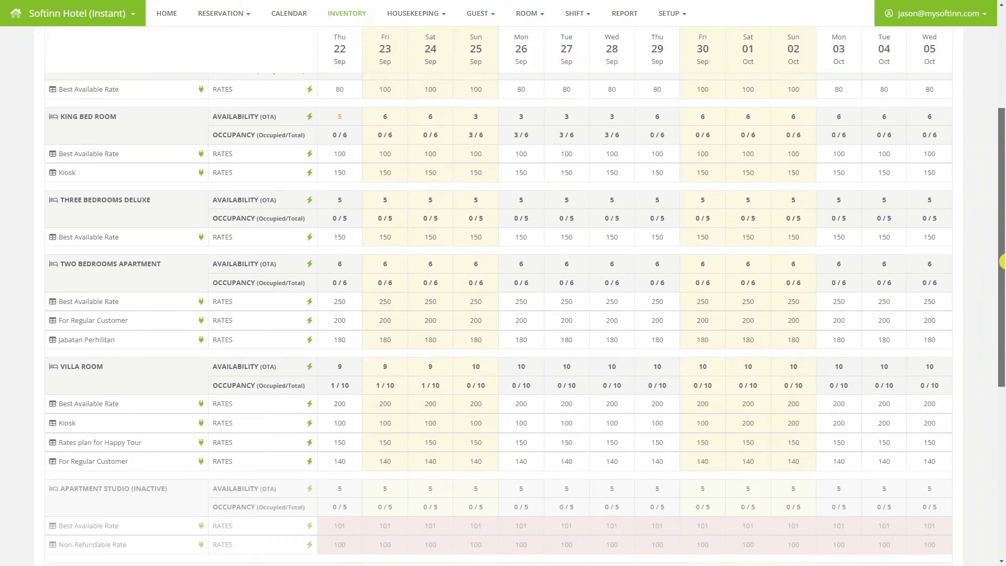
{"action": "scroll", "scroll_direction": "down", "scroll_amount": 3}
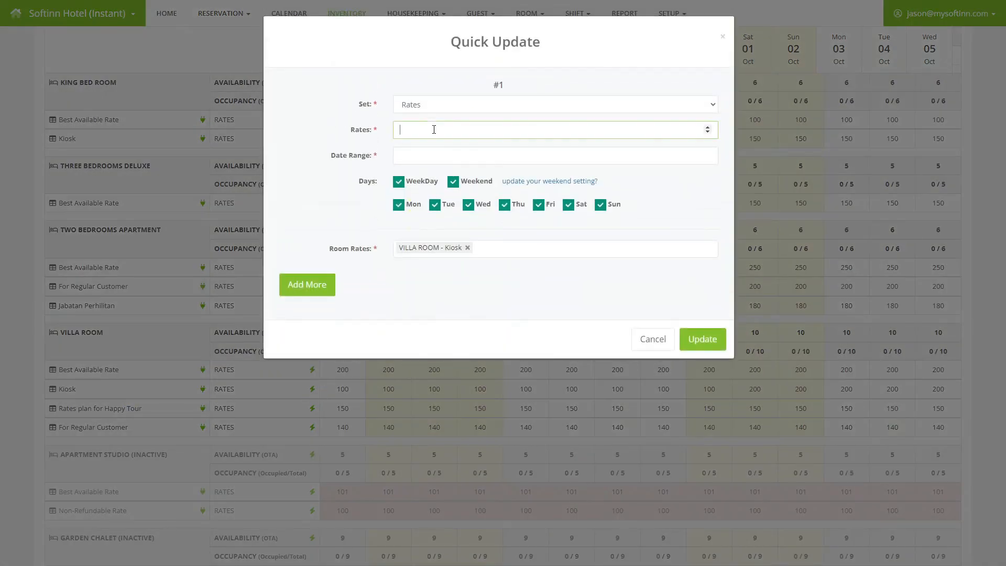
Quick-update VILLA ROOM - Kiosk to rate 50 for 22 Sep 2022
{"action": "type", "text": "50"}
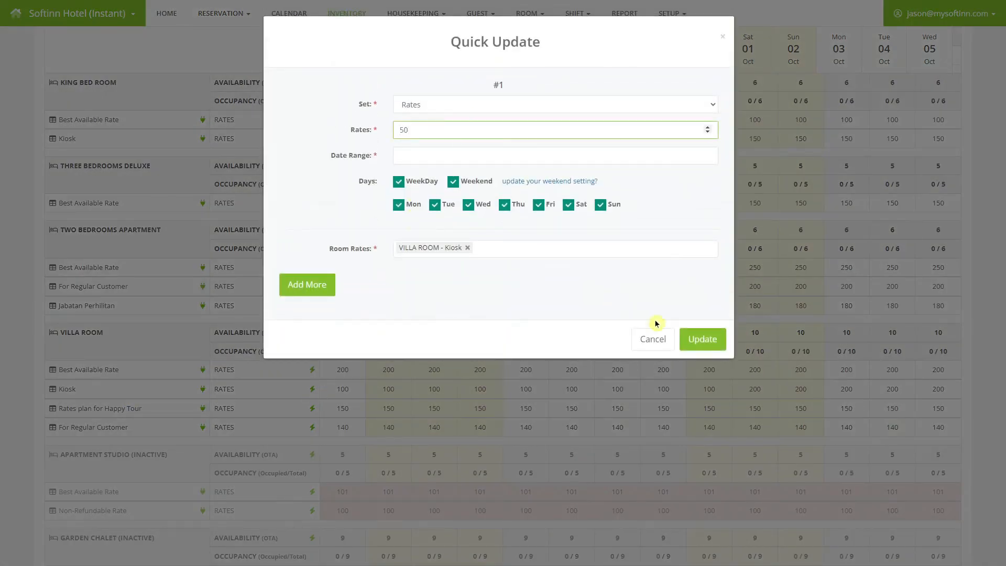
{"action": "left_click", "coordinate": [554, 155]}
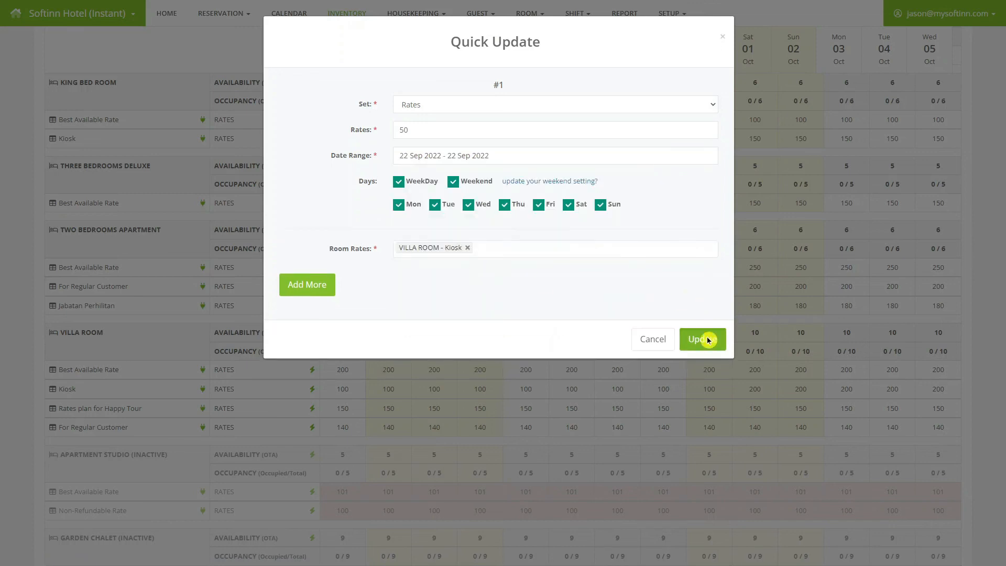
{"action": "left_click", "coordinate": [699, 339]}
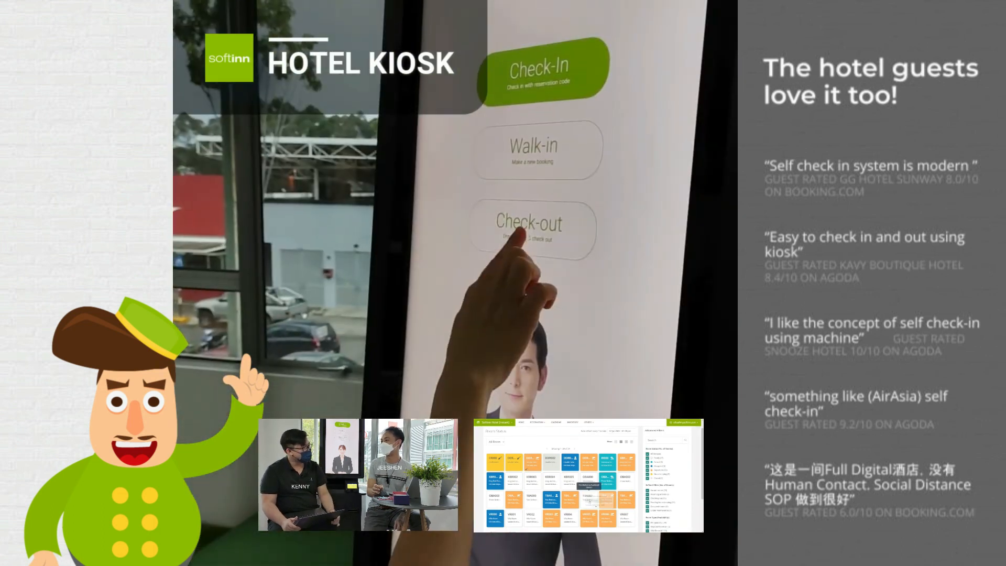
{"action": "left_click", "coordinate": [527, 228]}
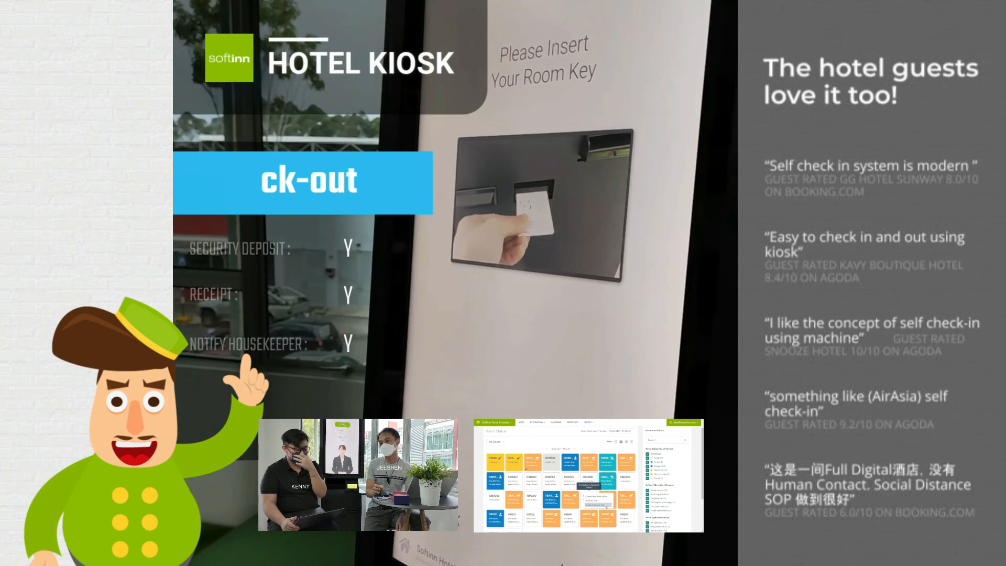